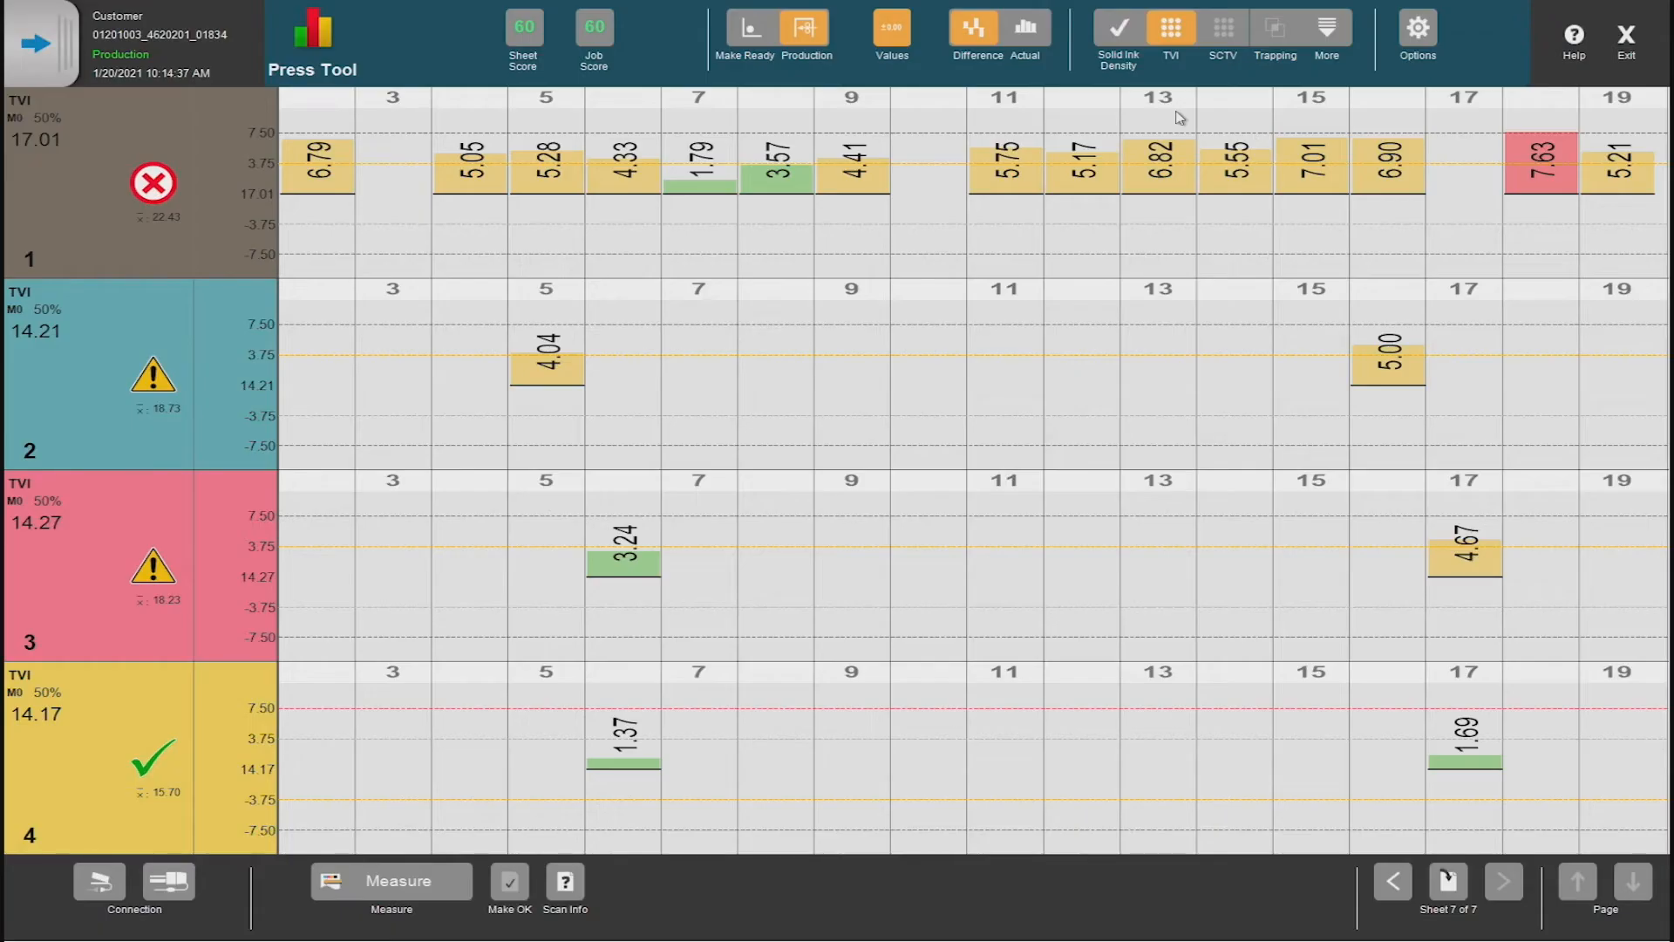
Switch the ink display to BestMatch data and show the current sheet's ColorCert scoring results.
left_click(1325, 27)
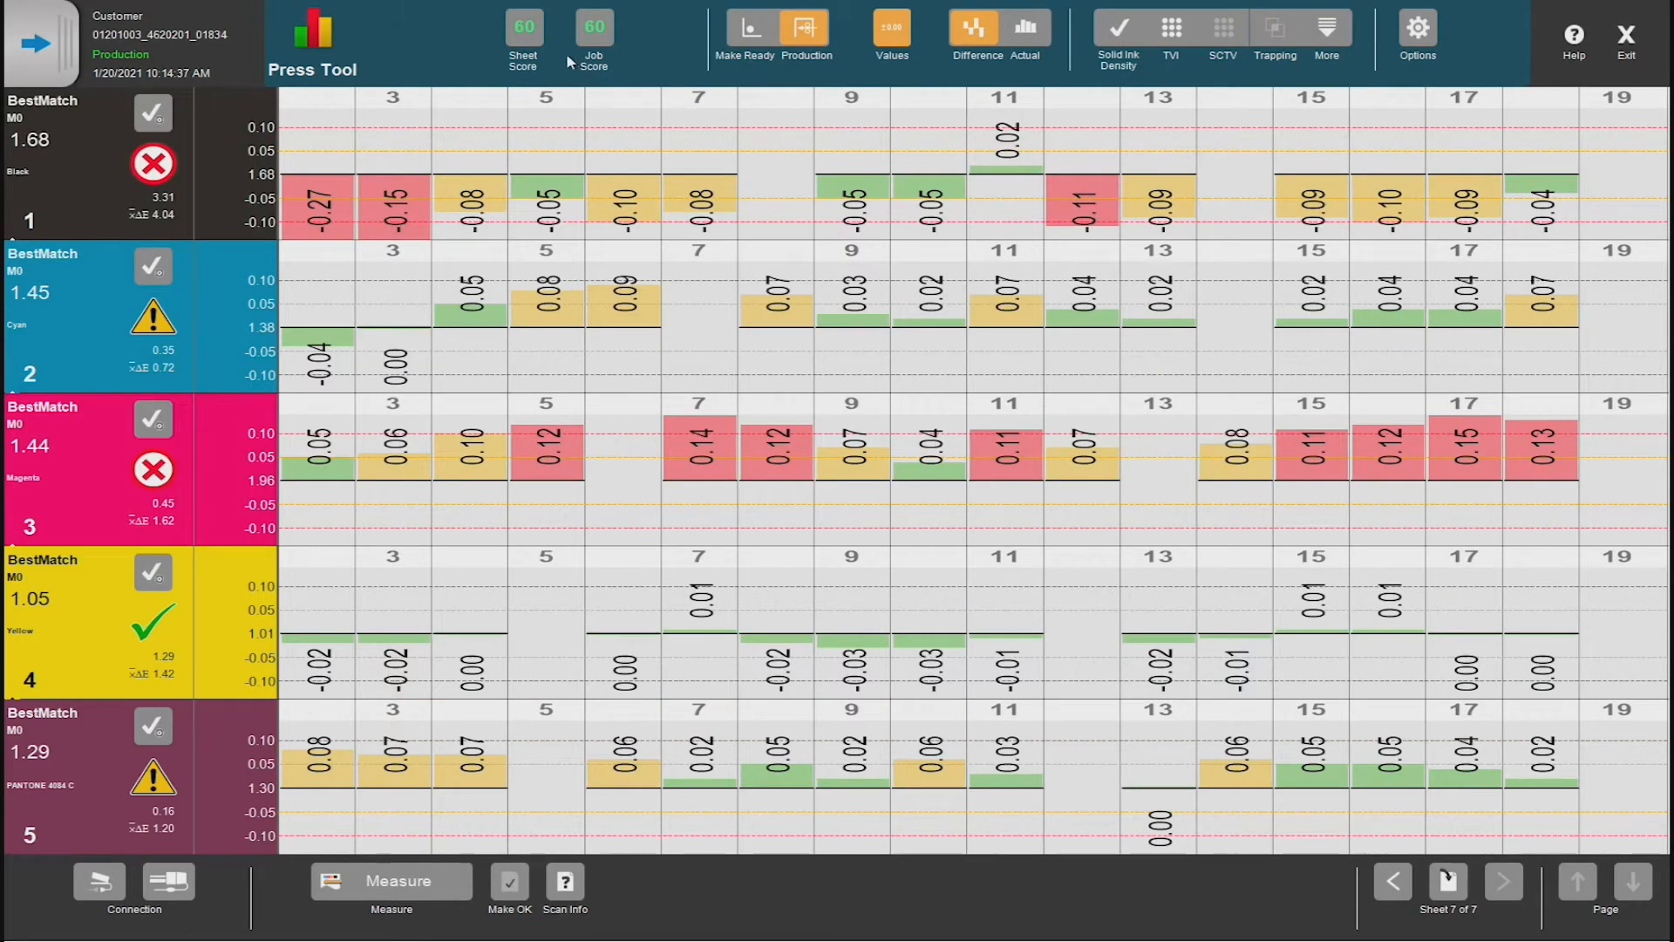
left_click(523, 31)
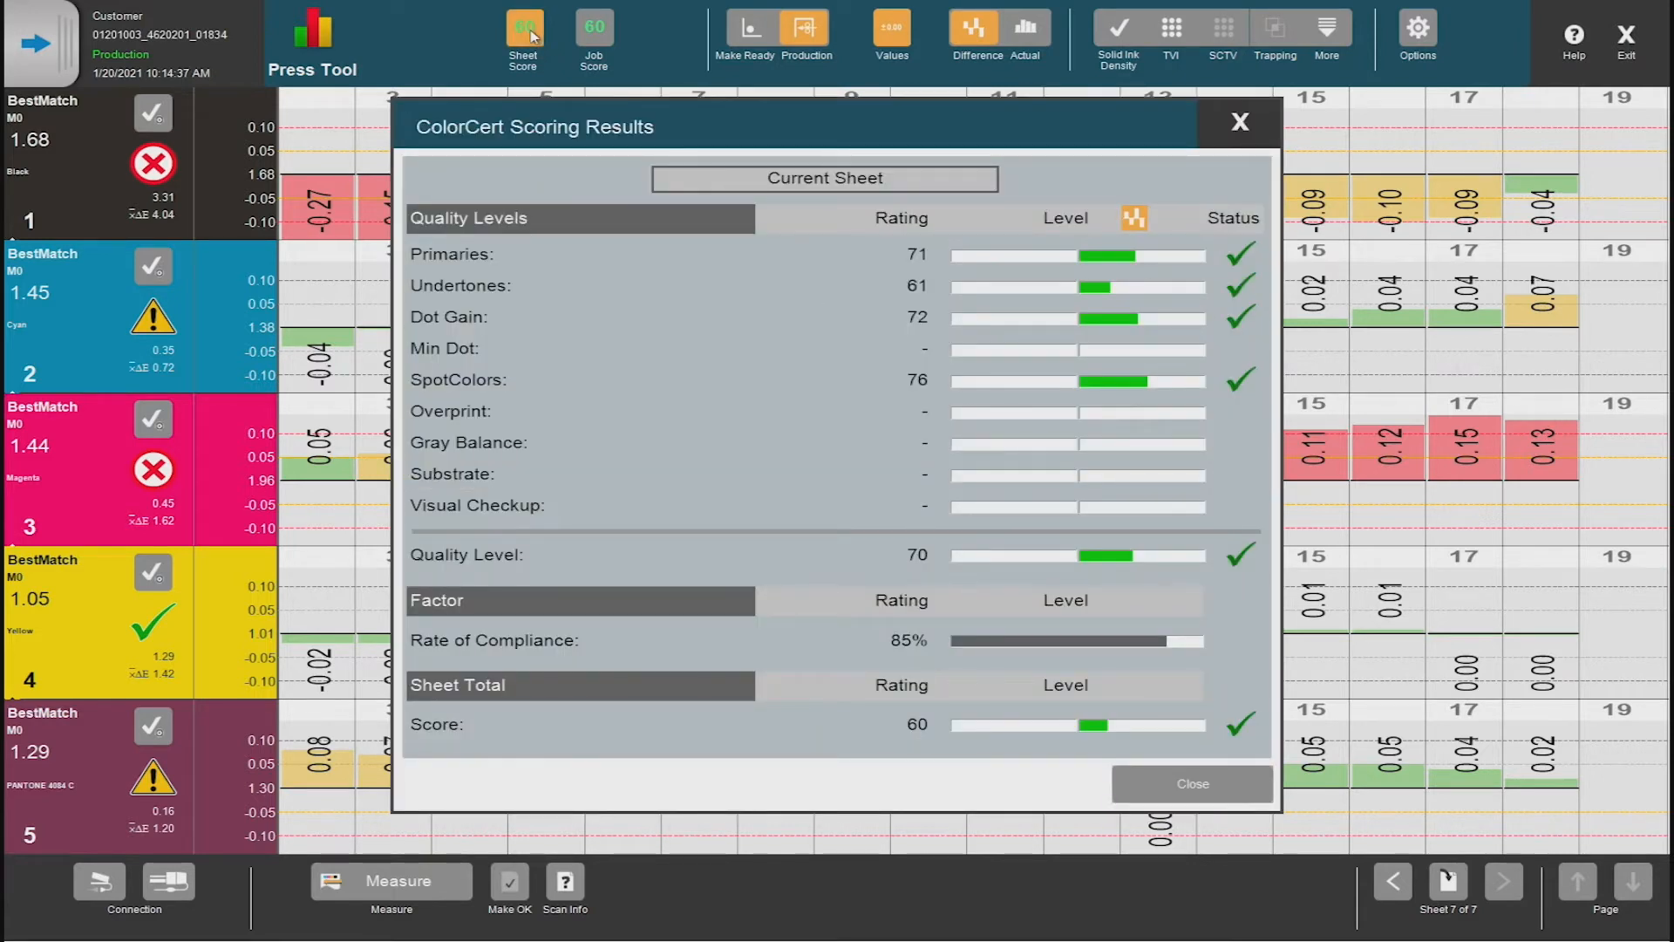